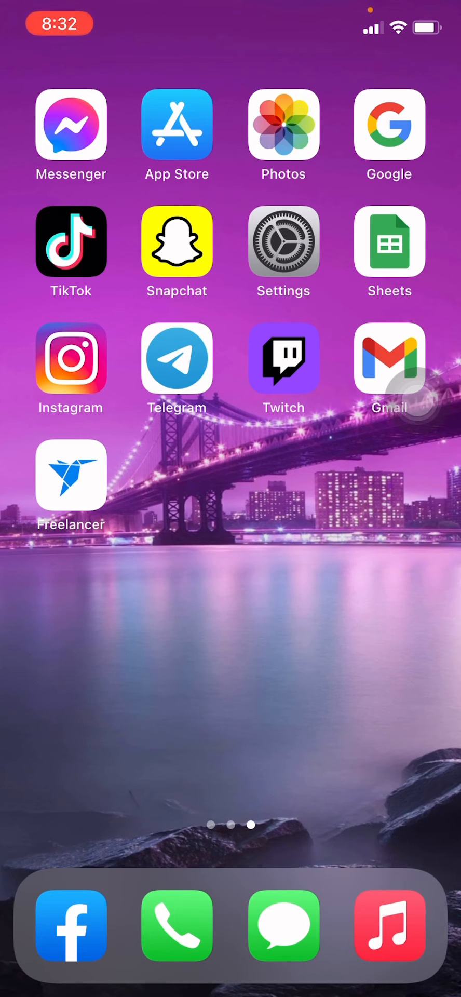
Launch the Freelancer app to its Welcome Back sign-in screen.
click(71, 475)
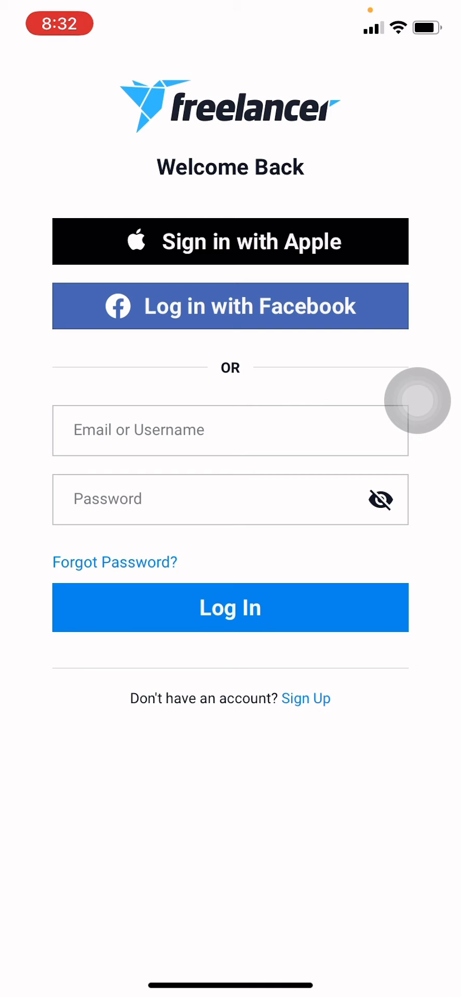
Use Forgot Password to enter the account email and send the reset email, reaching Password Sent.
click(114, 562)
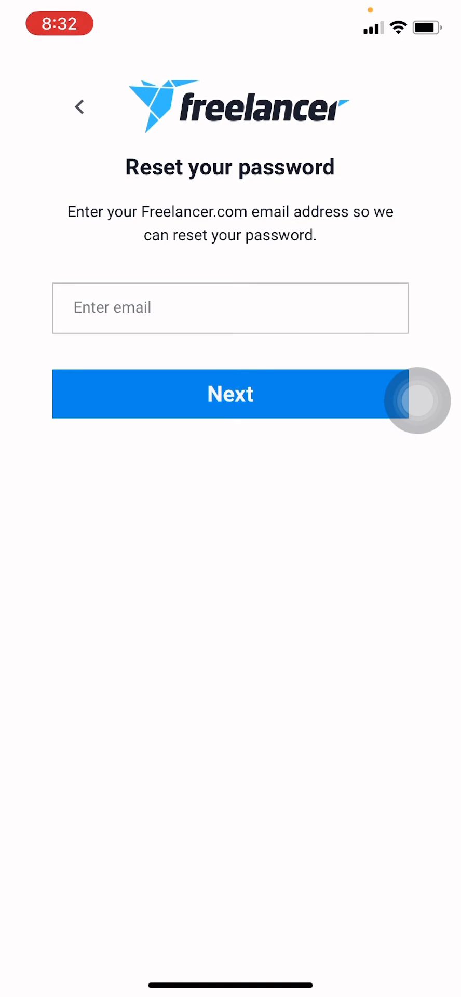
click(231, 307)
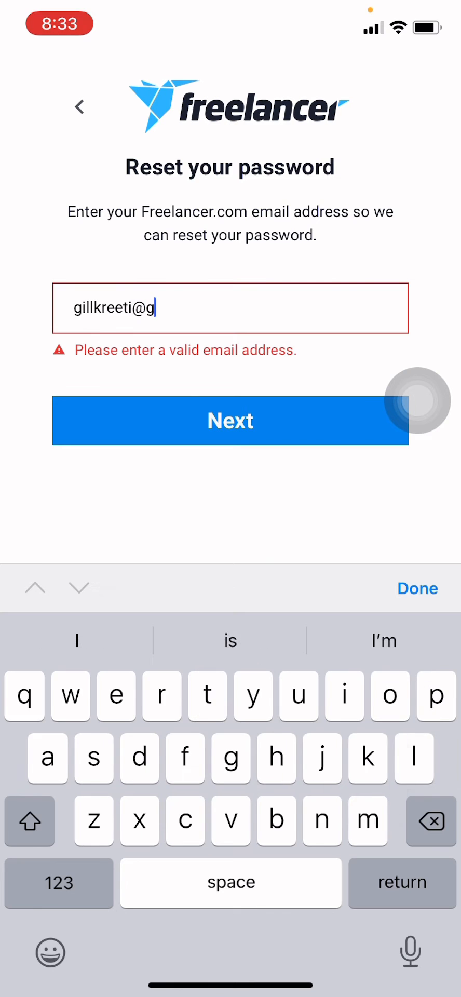
text(mail)
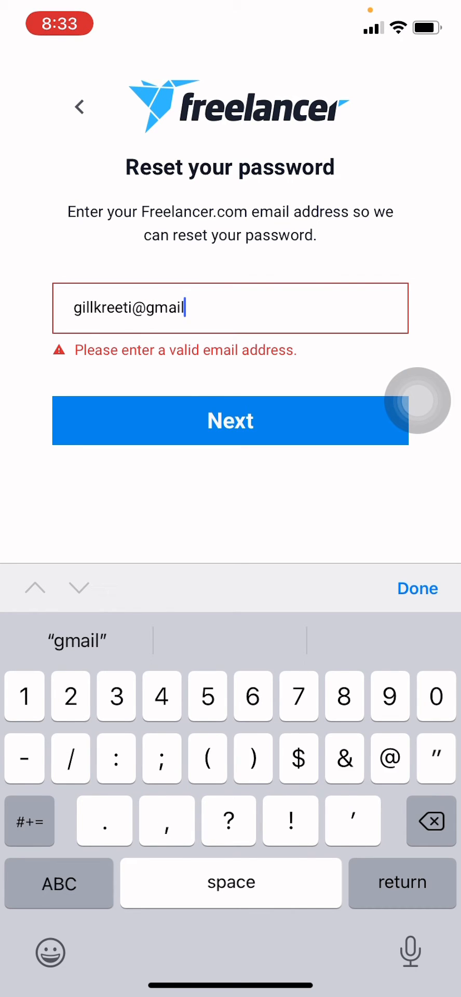
text(.com)
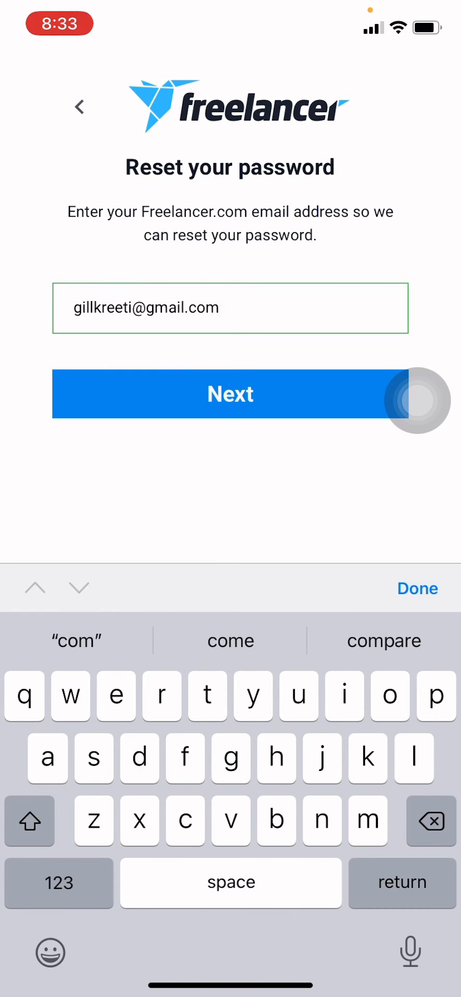
click(417, 588)
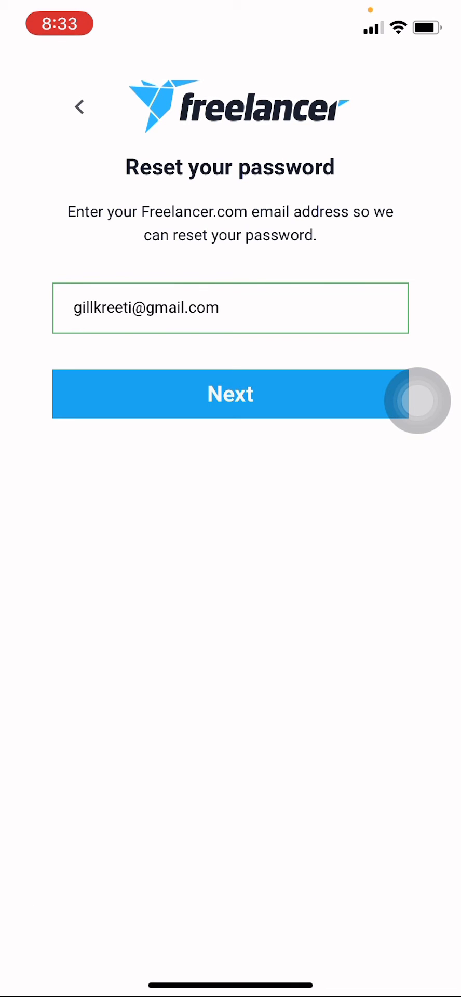
click(231, 393)
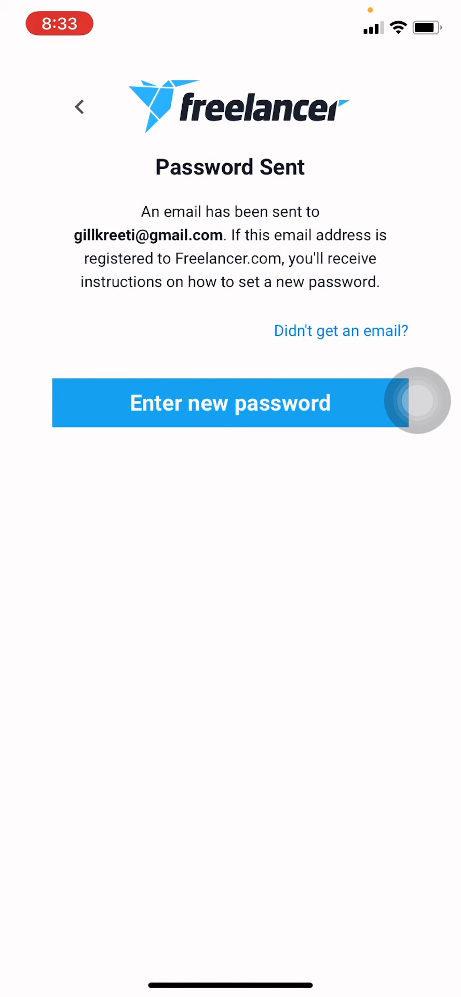
Return to the iOS home screen via the AssistiveTouch Home button.
click(79, 106)
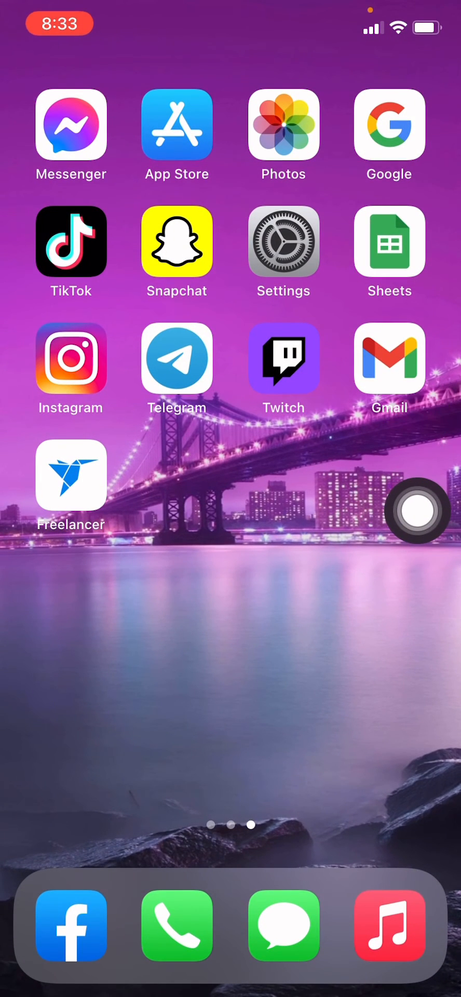
From Gmail, follow 'Reset password now' in the Freelancer.com reset email back into the app.
click(389, 359)
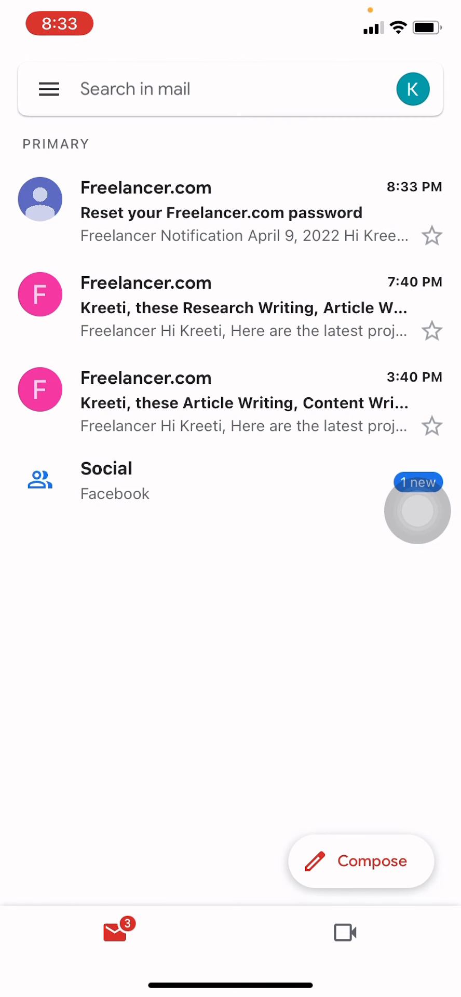
click(231, 212)
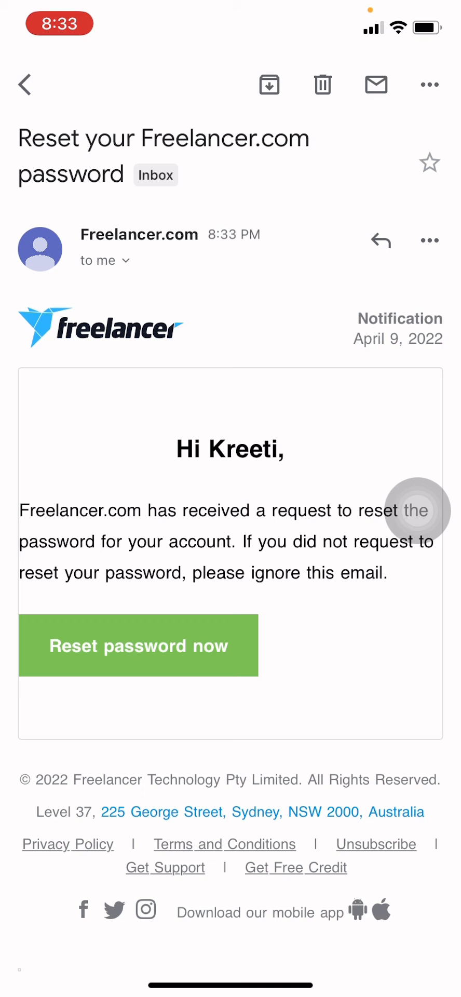
click(138, 646)
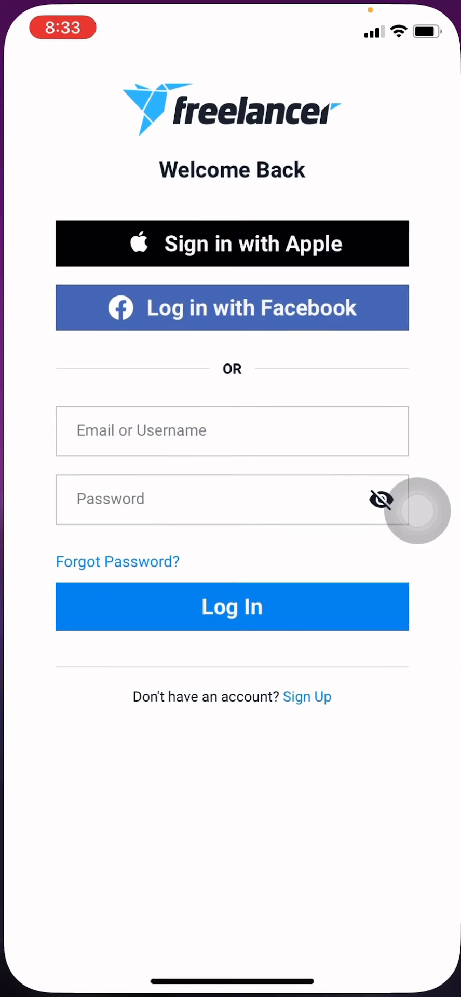
Enter the new password and its confirmation, revealing them to check for a mismatch.
click(117, 561)
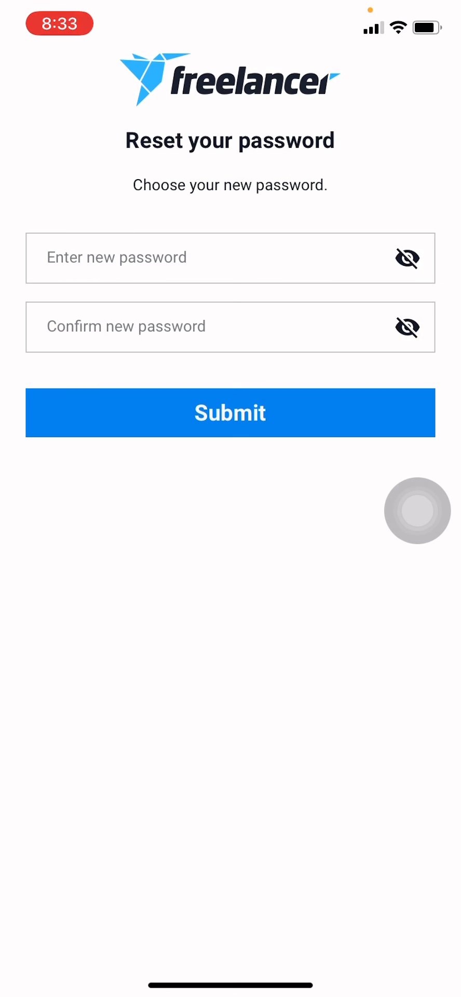
click(192, 258)
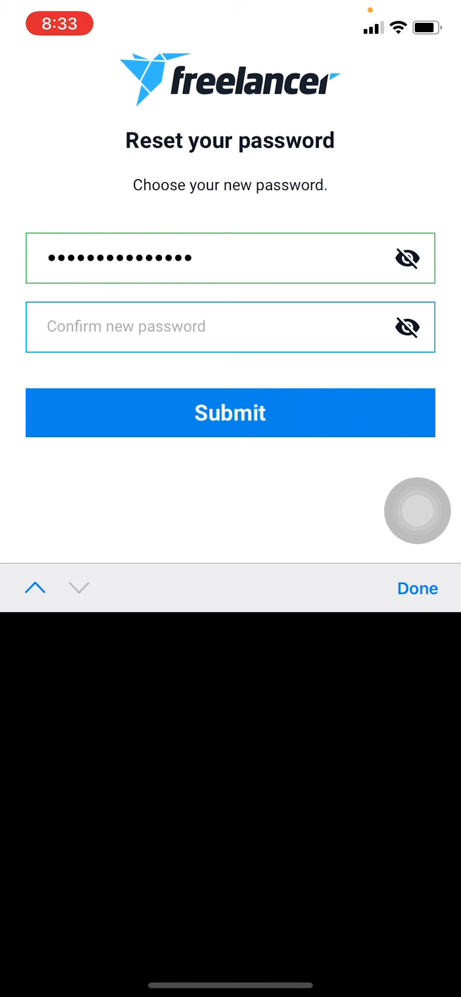
text(••)
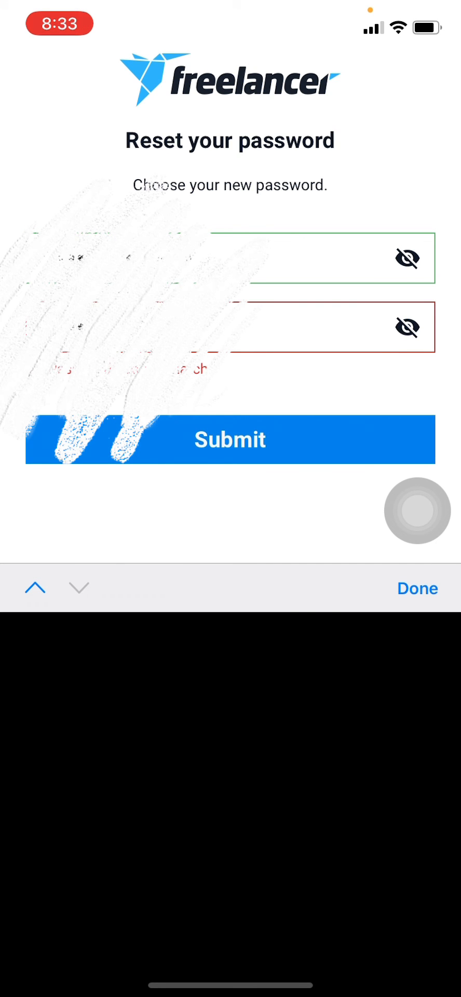
click(418, 588)
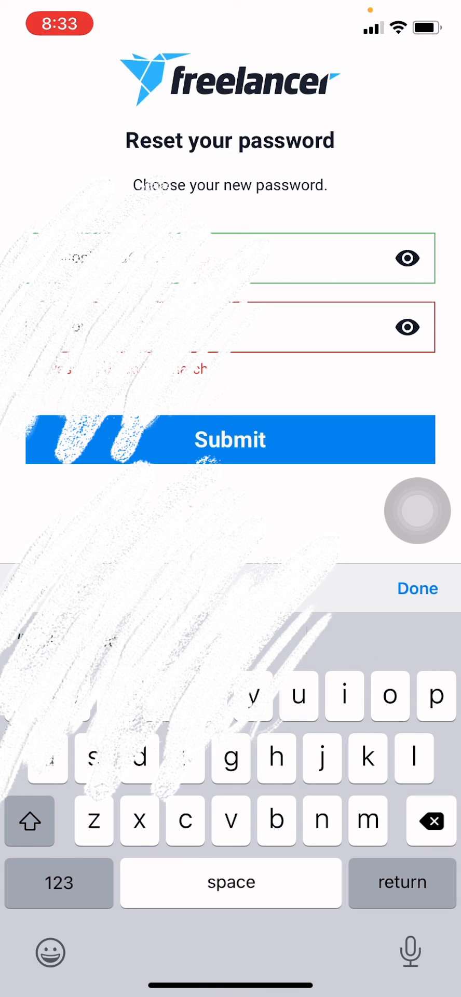
Correct the confirmation to match and submit, reaching Reset Password Success!
click(59, 883)
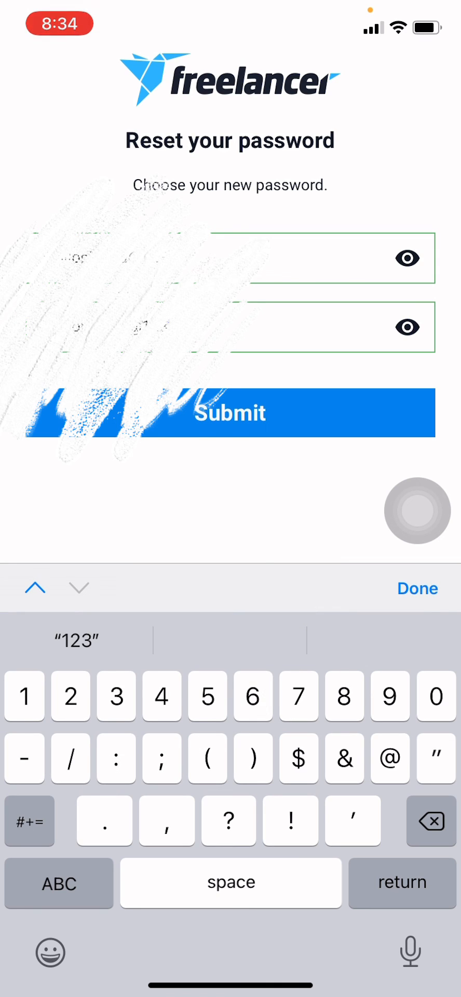
click(417, 588)
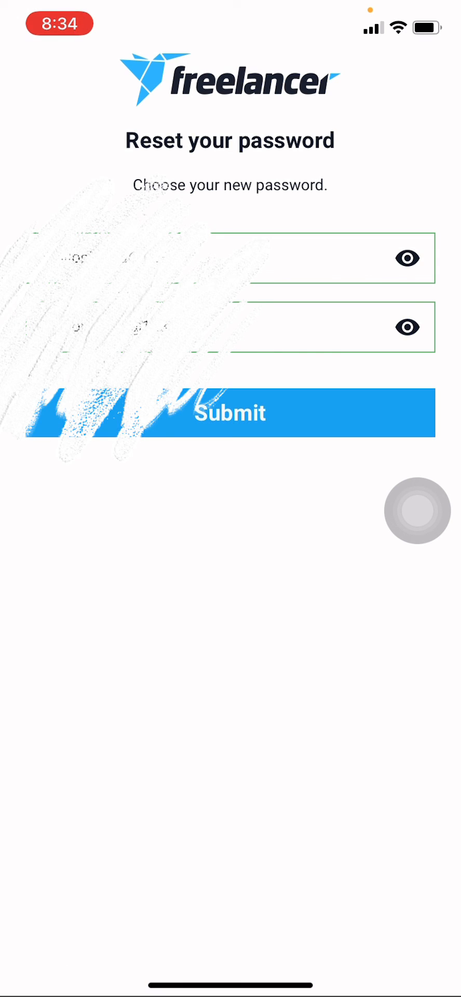
click(229, 412)
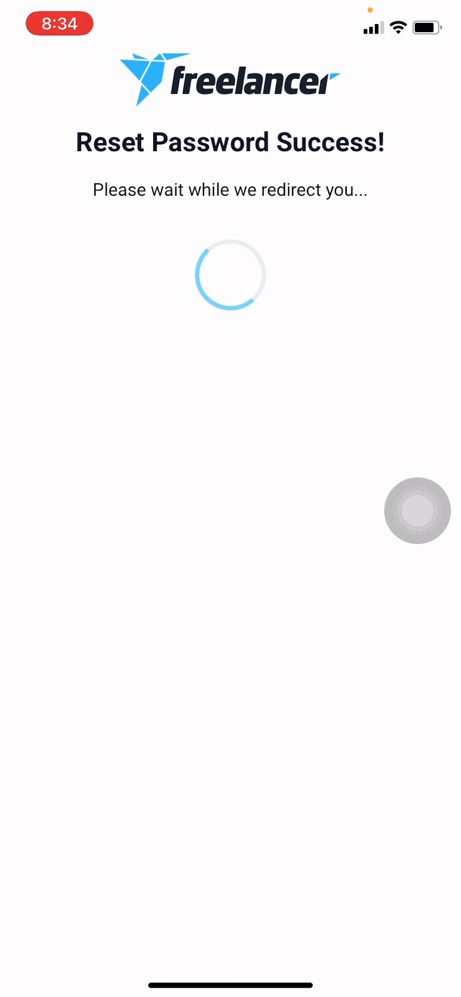